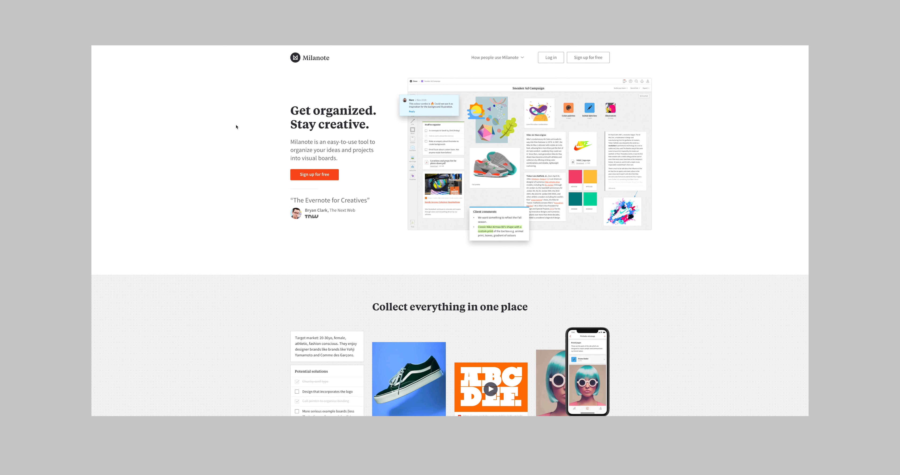
Scroll through the Milanote homepage feature sections and back up to 'Collect everything in one place'
scroll(down, 3)
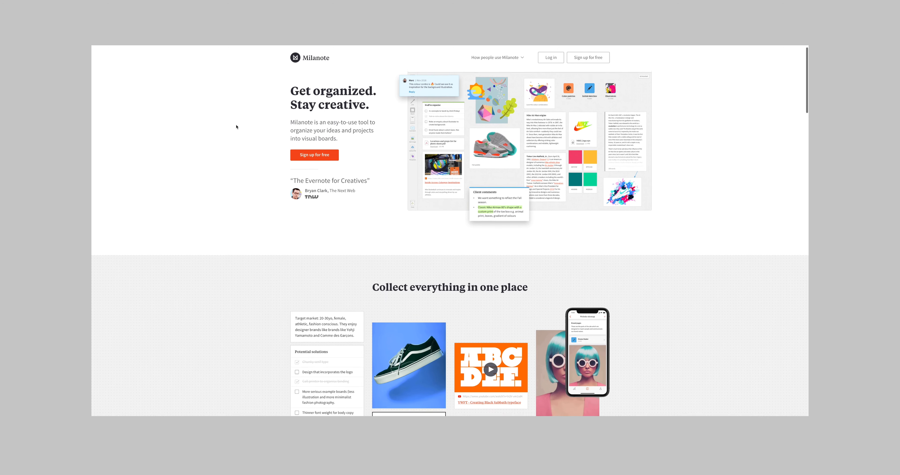
scroll(down, 3)
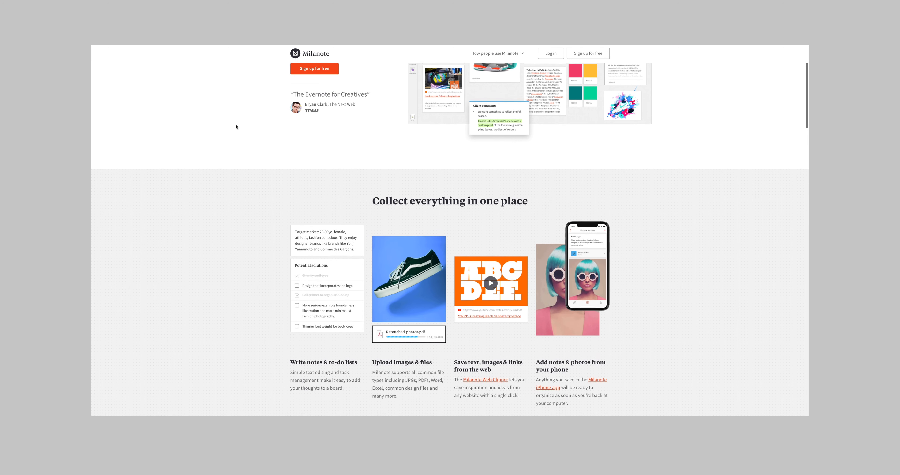
scroll(down, 3)
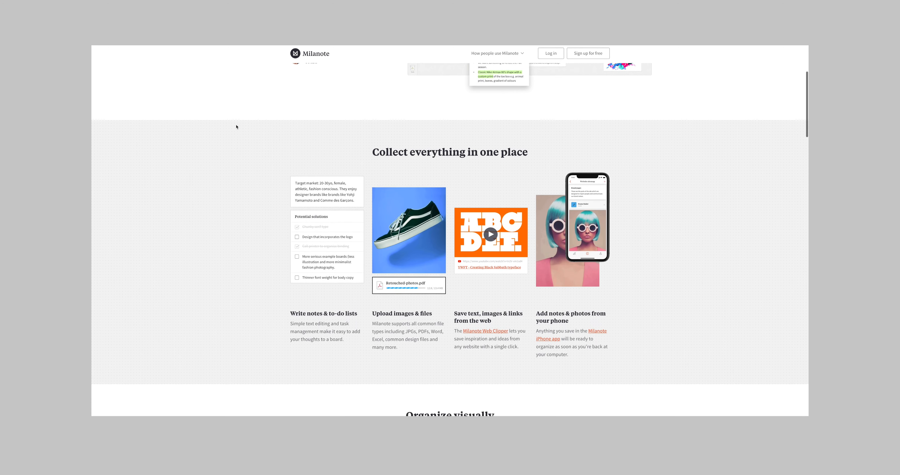
scroll(down, 3)
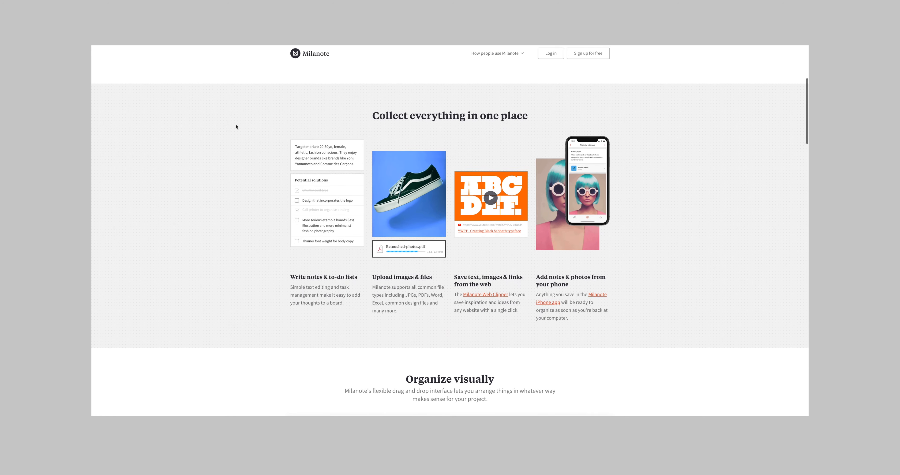
scroll(down, 3)
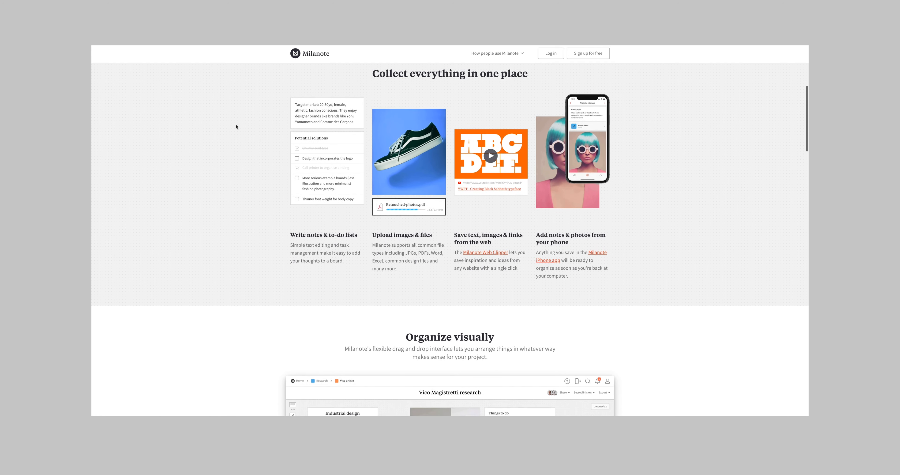
scroll(down, 3)
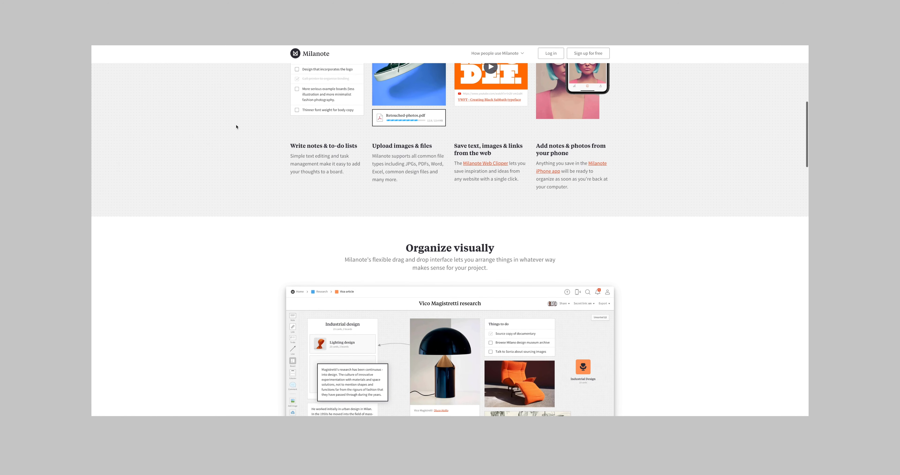
scroll(down, 3)
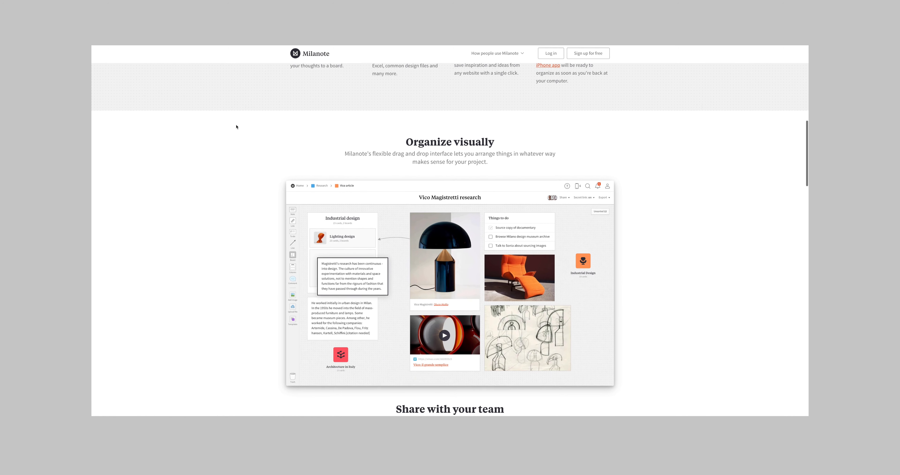
scroll(down, 3)
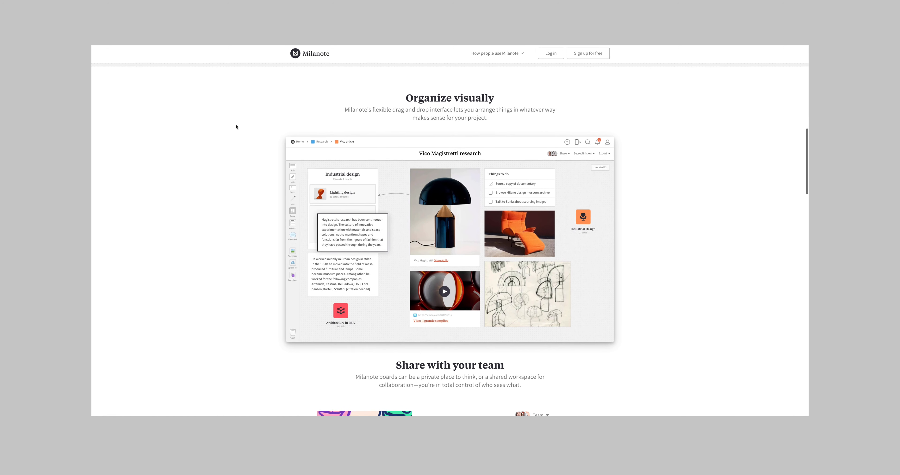
scroll(down, 3)
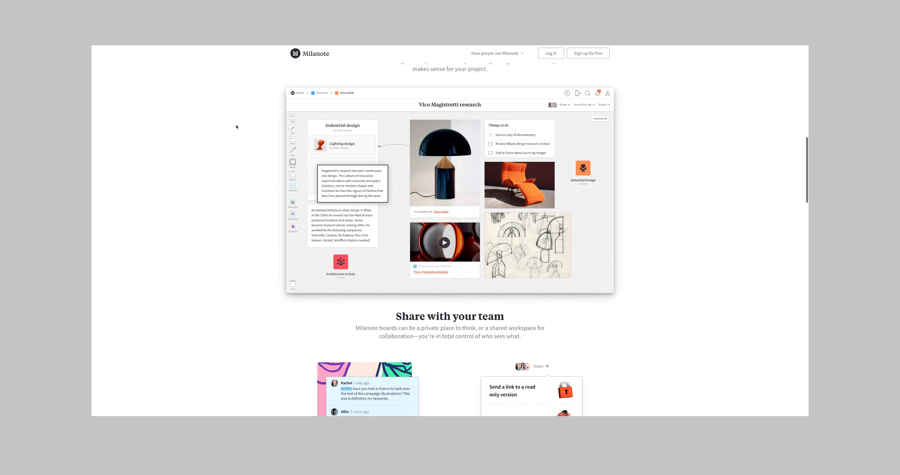
scroll(down, 3)
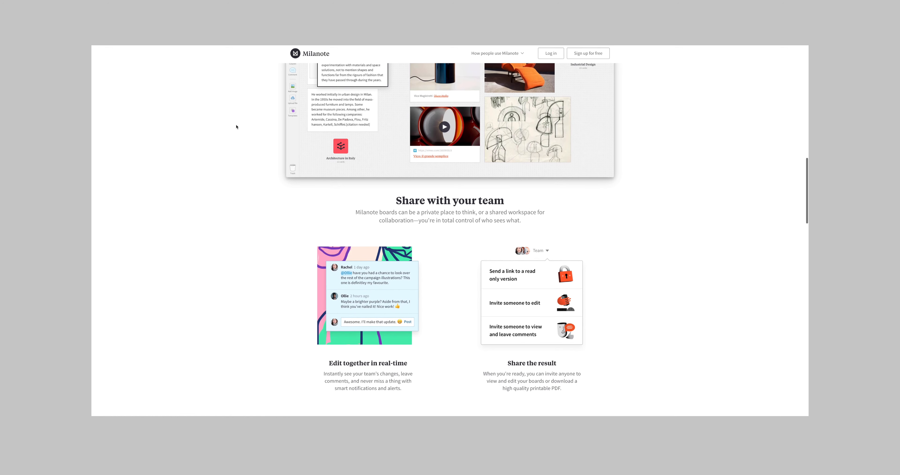
scroll(down, 3)
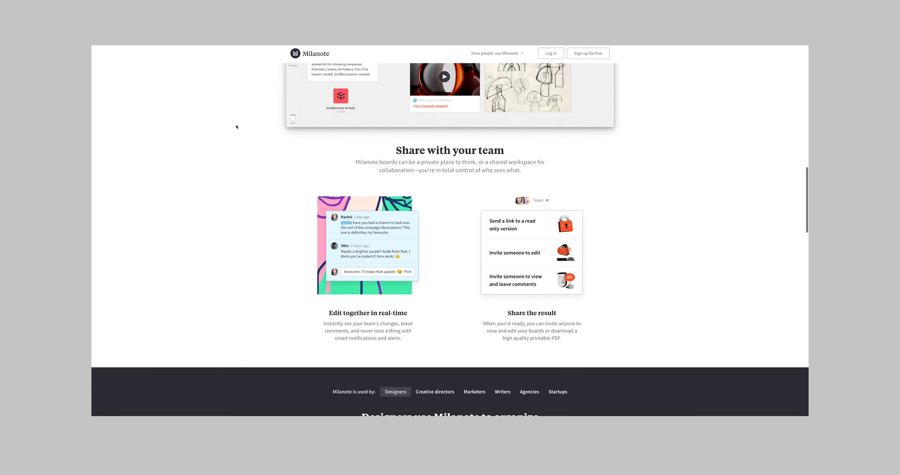
scroll(up, 3)
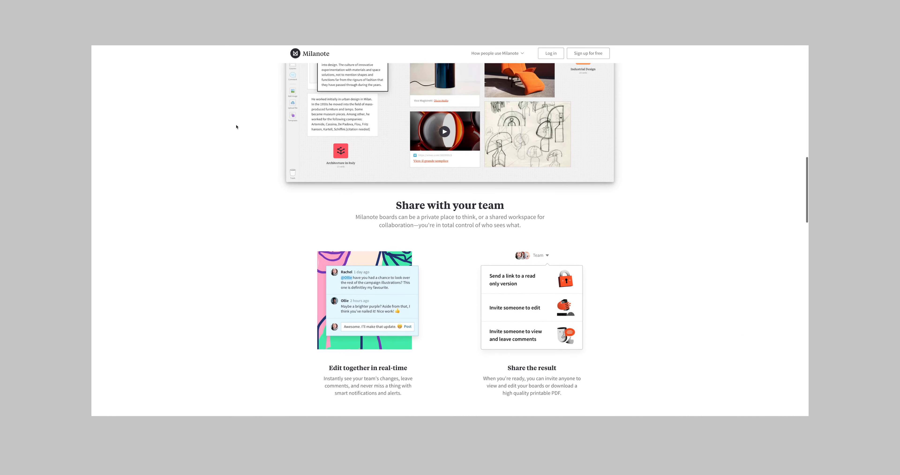
scroll(up, 3)
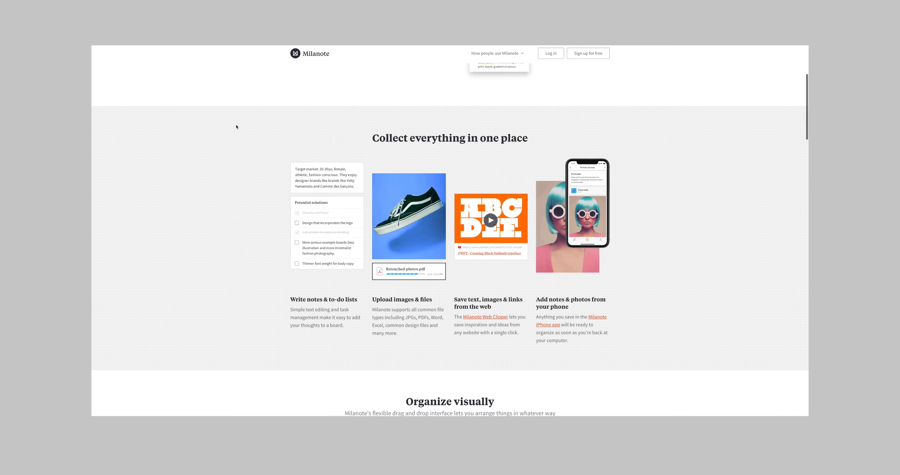
scroll(up, 3)
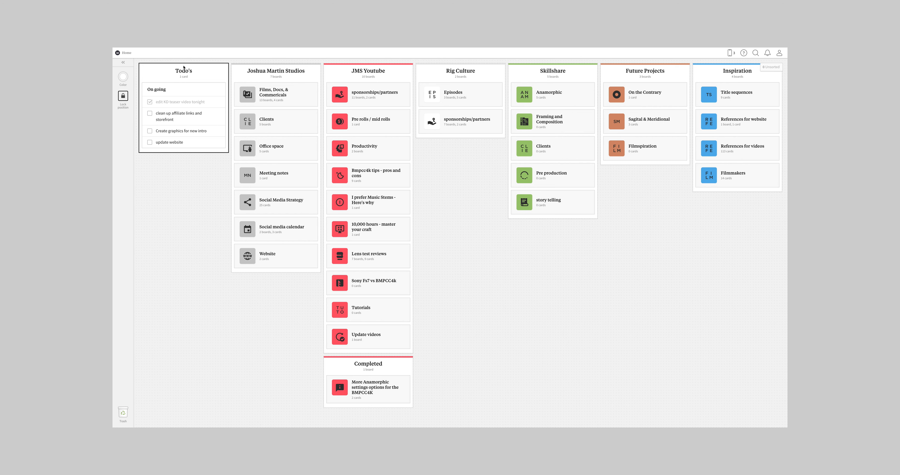
mouse_move(192, 95)
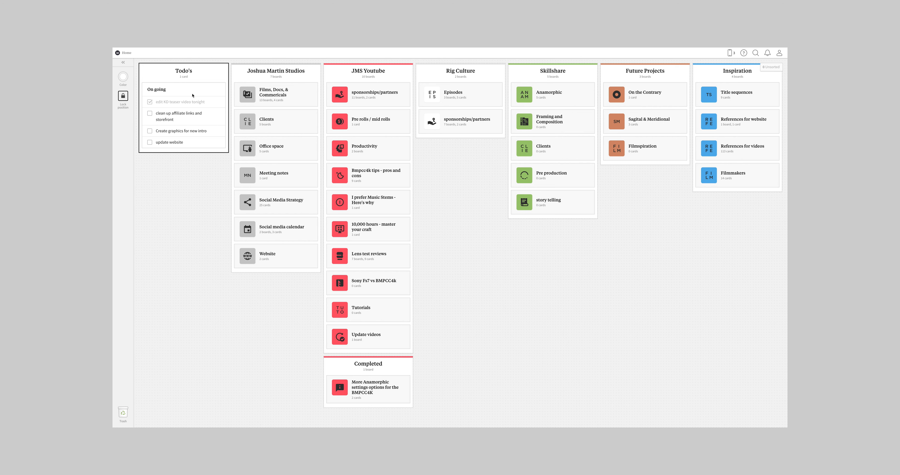
mouse_move(216, 102)
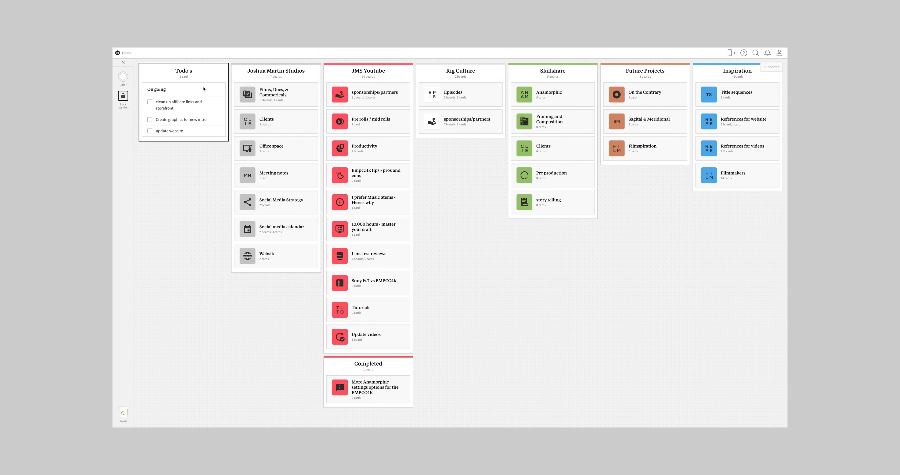
mouse_move(167, 94)
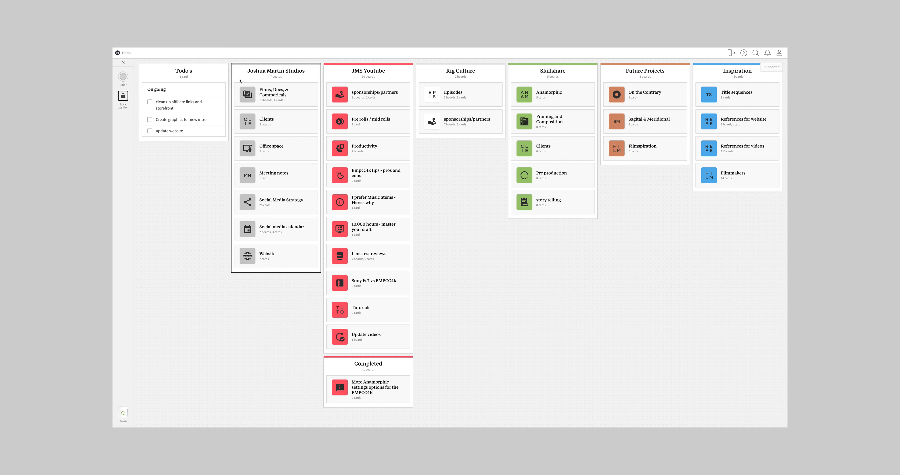
mouse_move(299, 101)
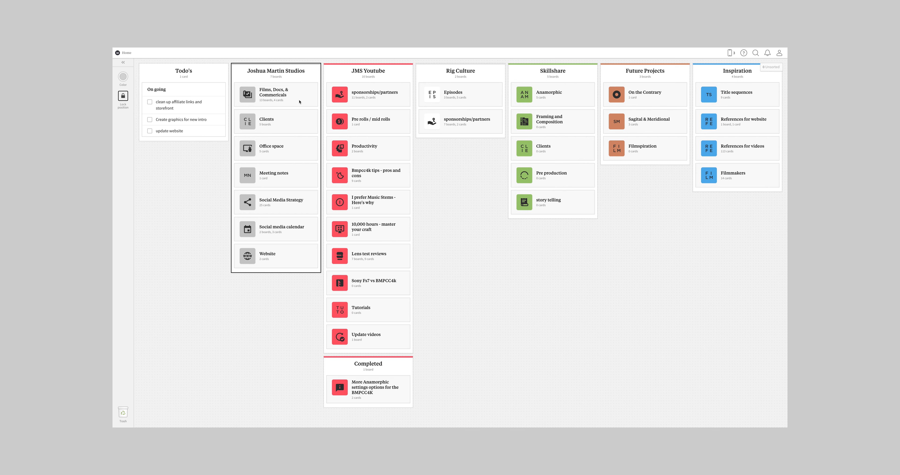
mouse_move(282, 123)
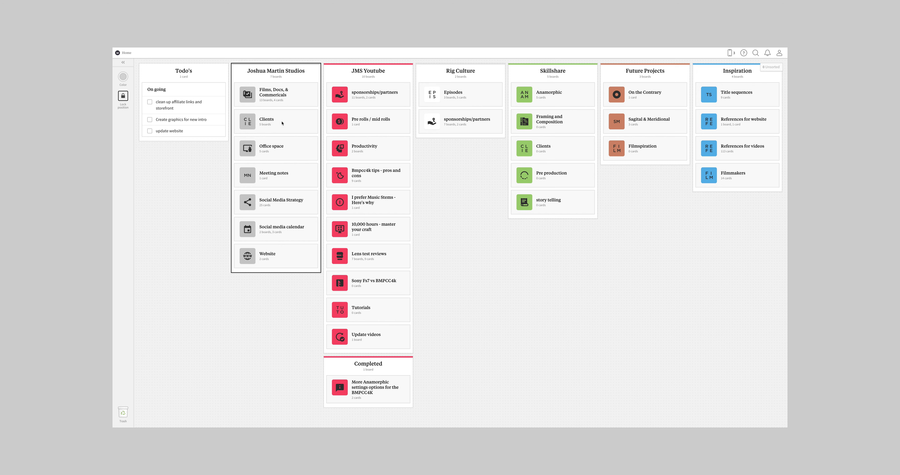
mouse_move(287, 214)
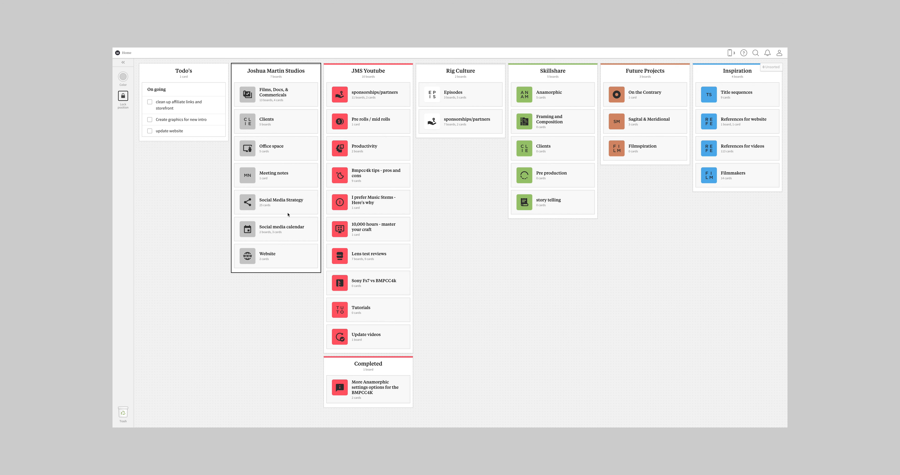
mouse_move(290, 169)
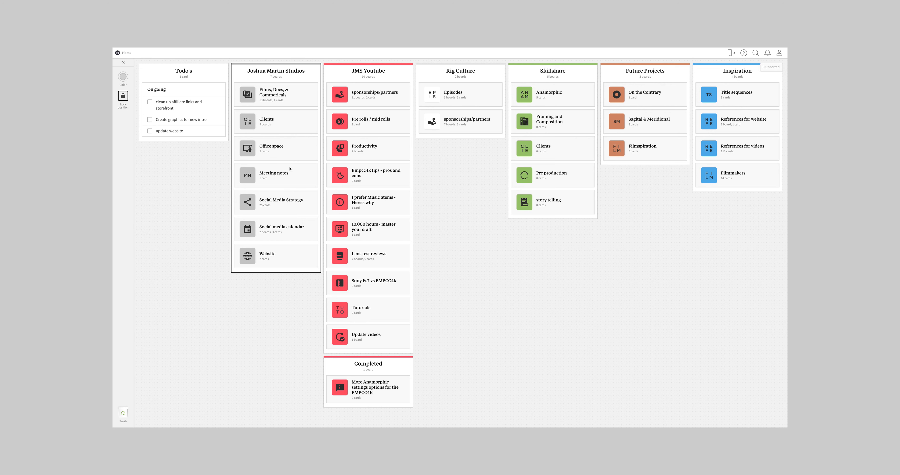
mouse_move(263, 95)
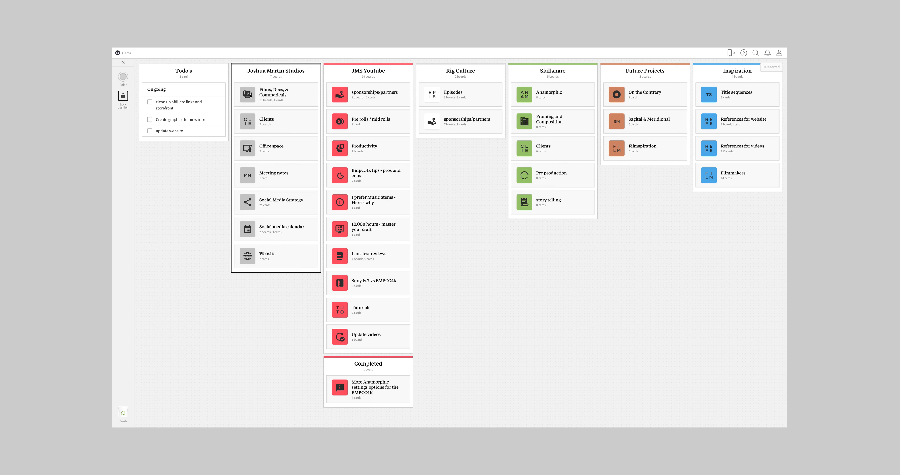
Open the 'Films, Docs, & Commericals' board from the Joshua Martin Studios column
click(277, 95)
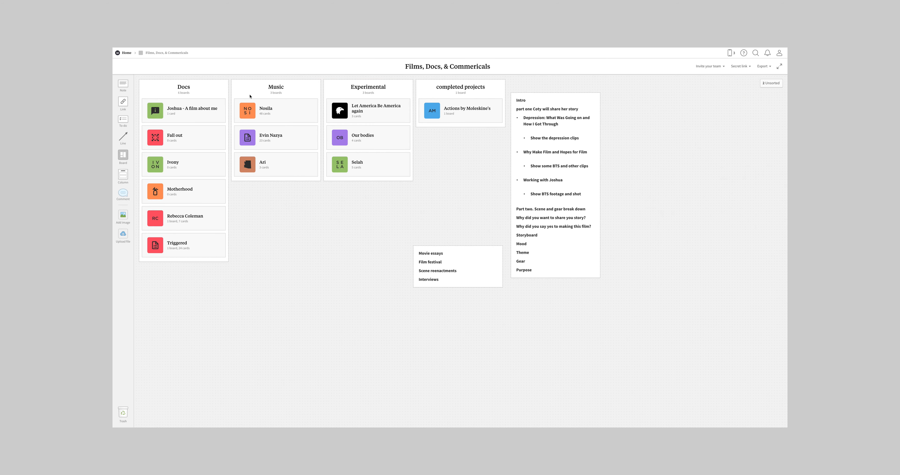
mouse_move(190, 96)
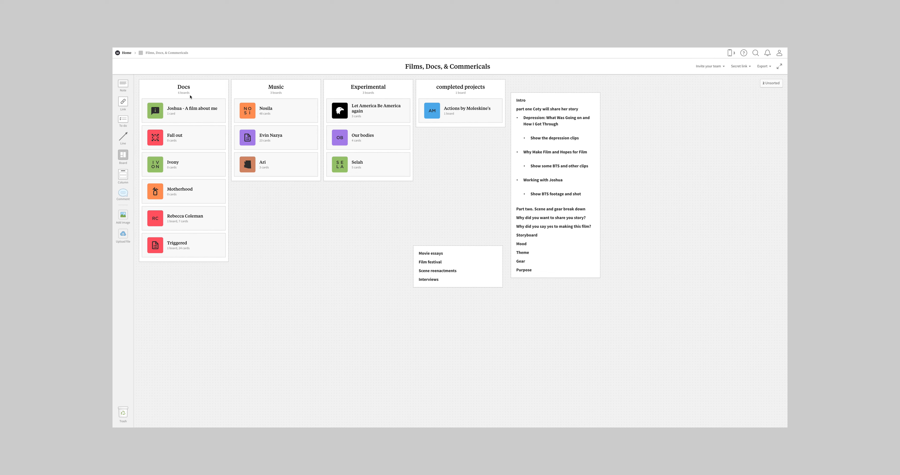
mouse_move(263, 99)
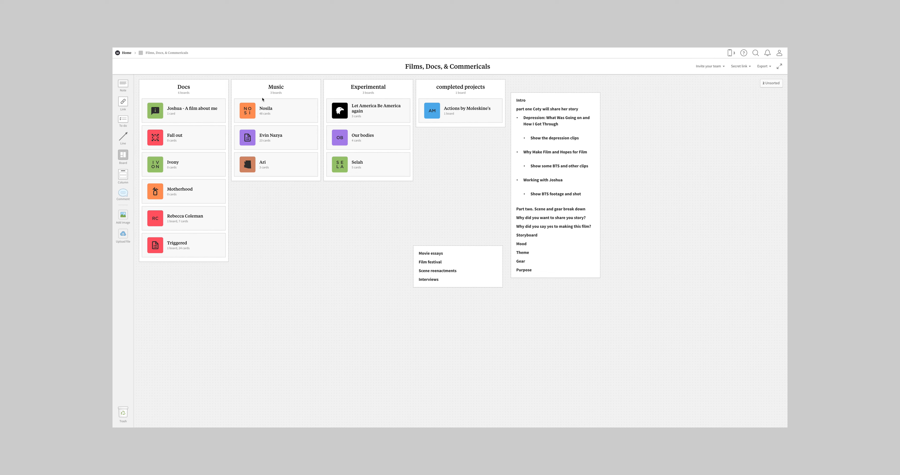
mouse_move(330, 110)
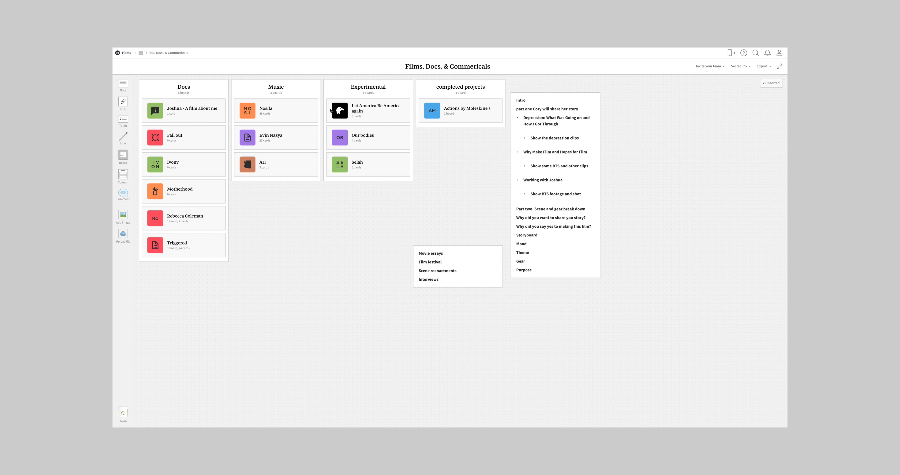
mouse_move(457, 106)
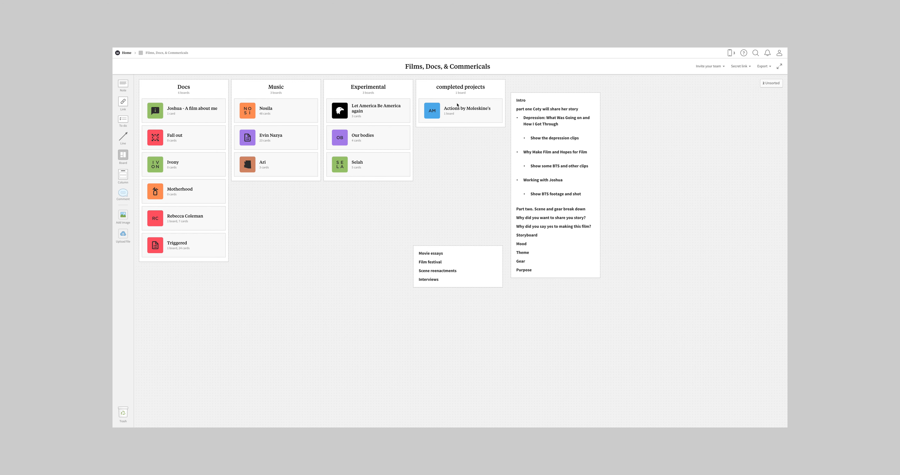
mouse_move(460, 105)
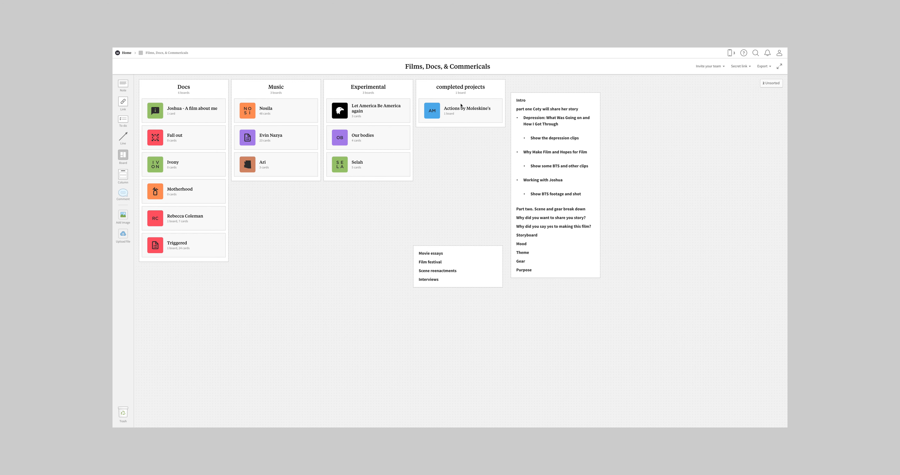
Return to the home board via the Home breadcrumb
click(127, 52)
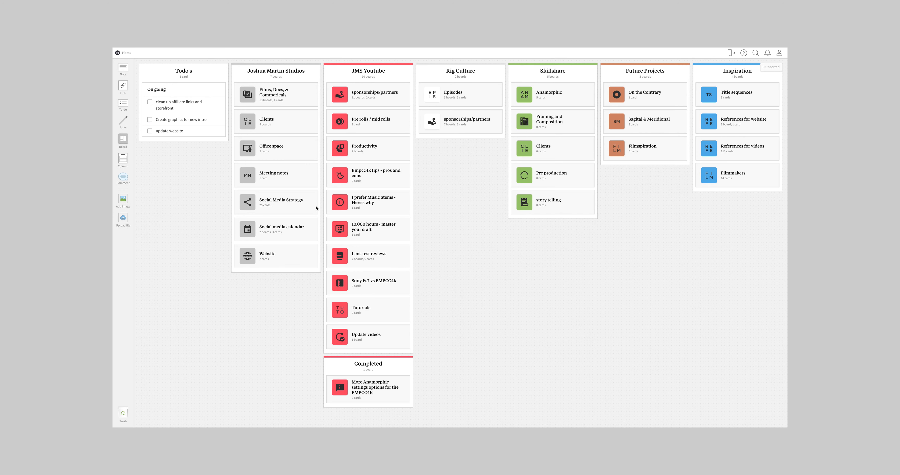
mouse_move(440, 89)
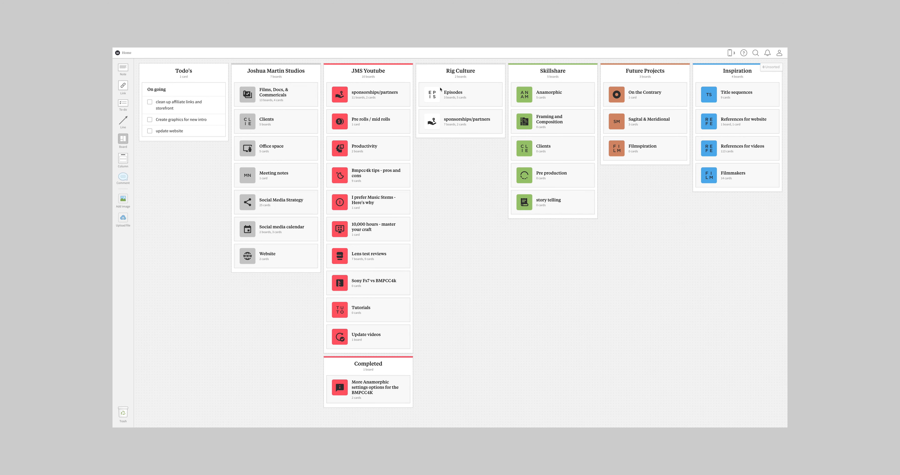
mouse_move(394, 74)
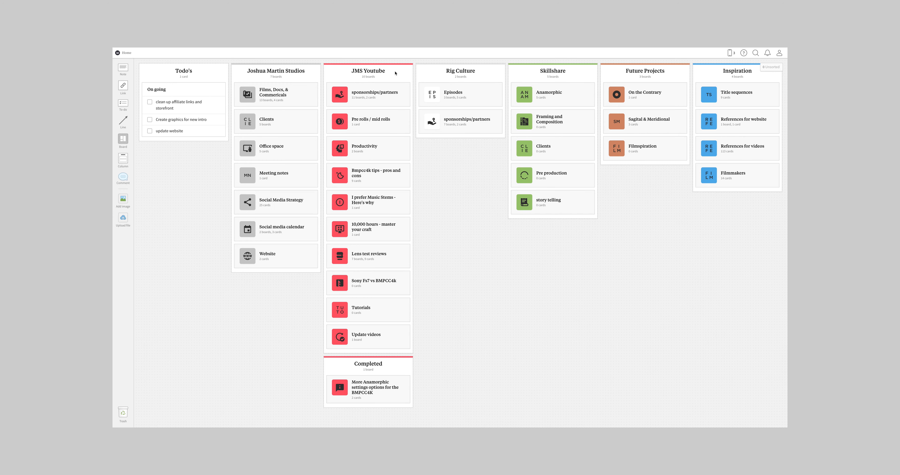
mouse_move(363, 207)
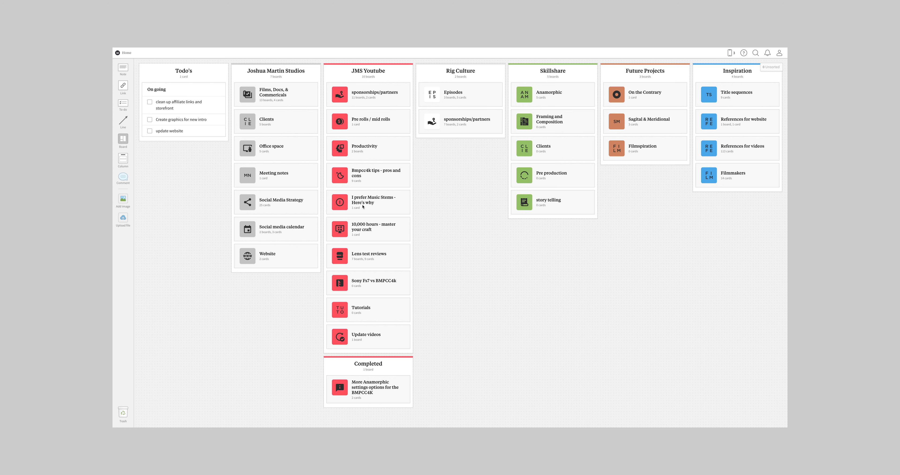
mouse_move(372, 340)
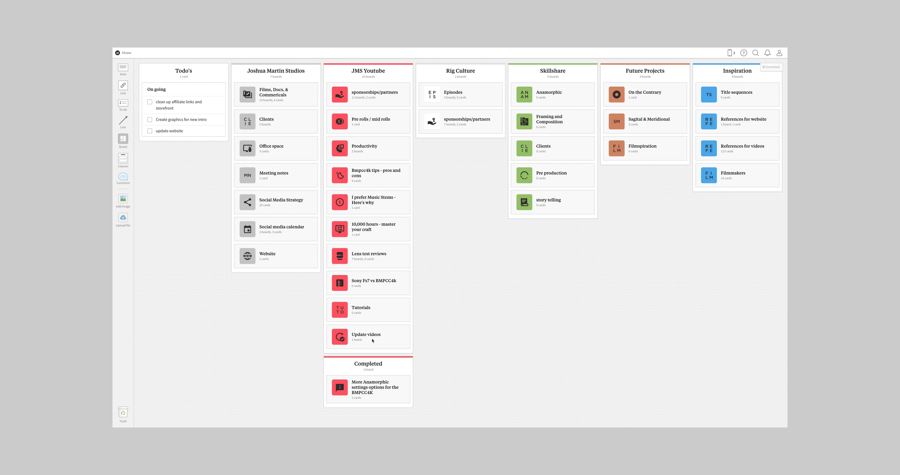
mouse_move(363, 151)
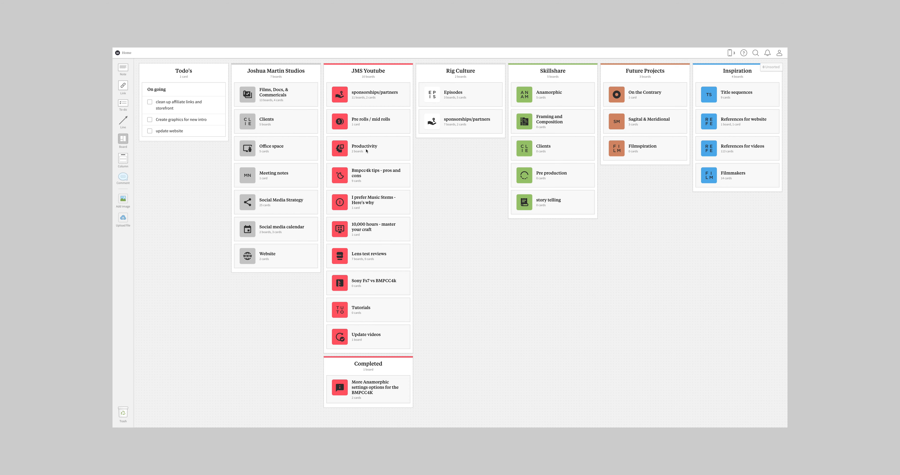
Open the Lens test reviews board, then select the Production/filming column and the SLR magic 25mm card
click(368, 256)
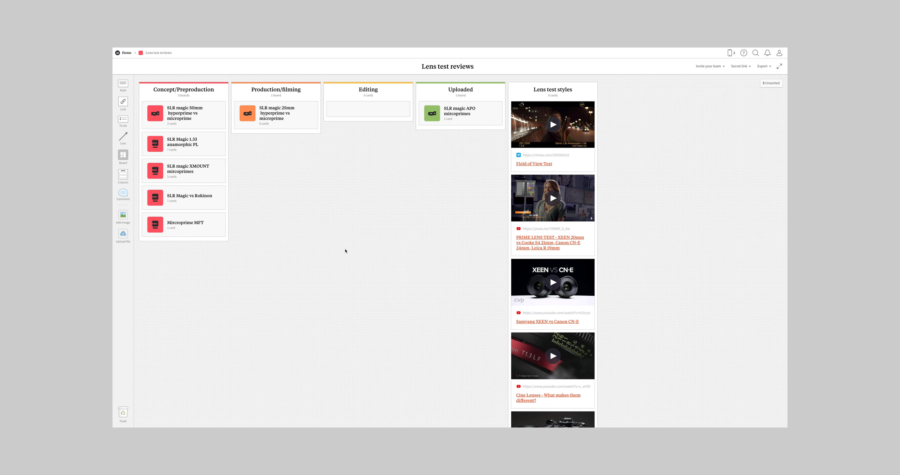
mouse_move(241, 141)
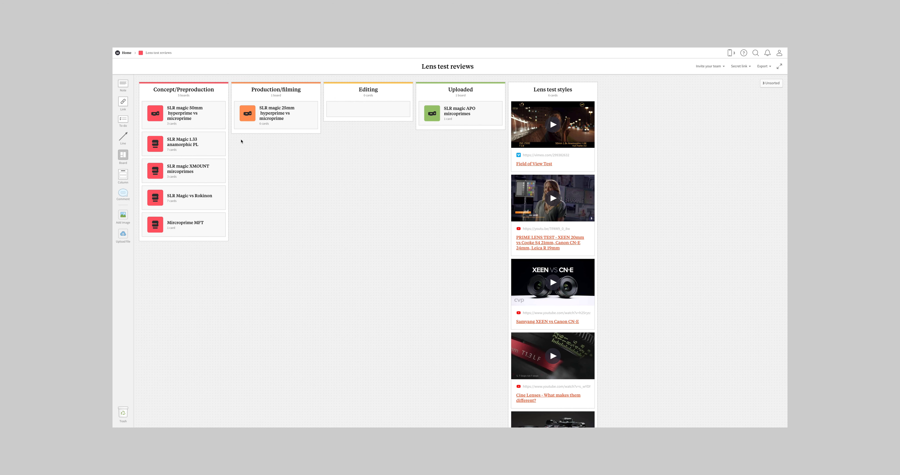
mouse_move(159, 98)
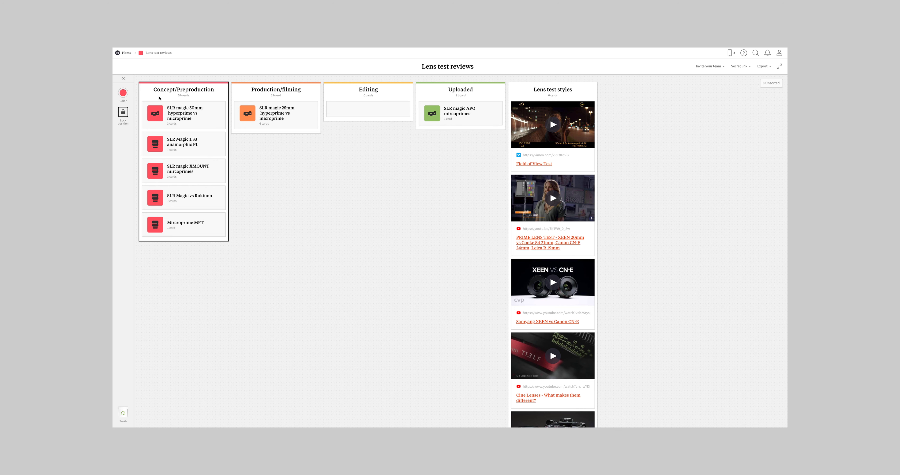
mouse_move(169, 187)
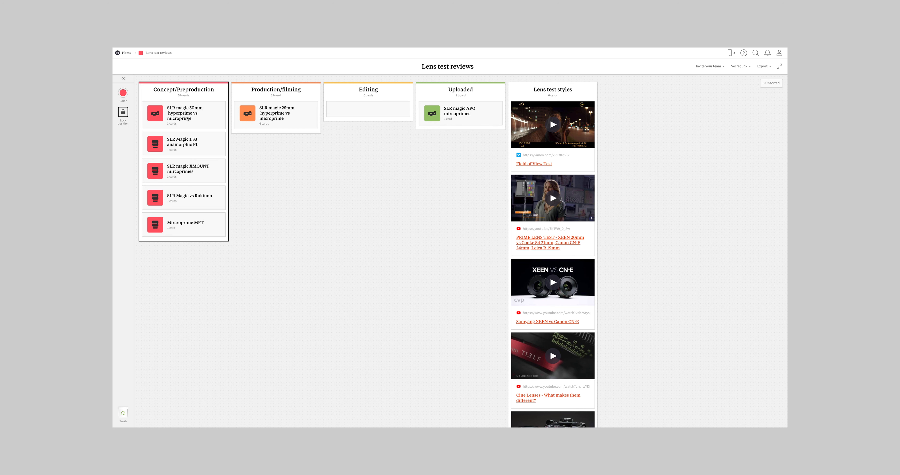
mouse_move(260, 96)
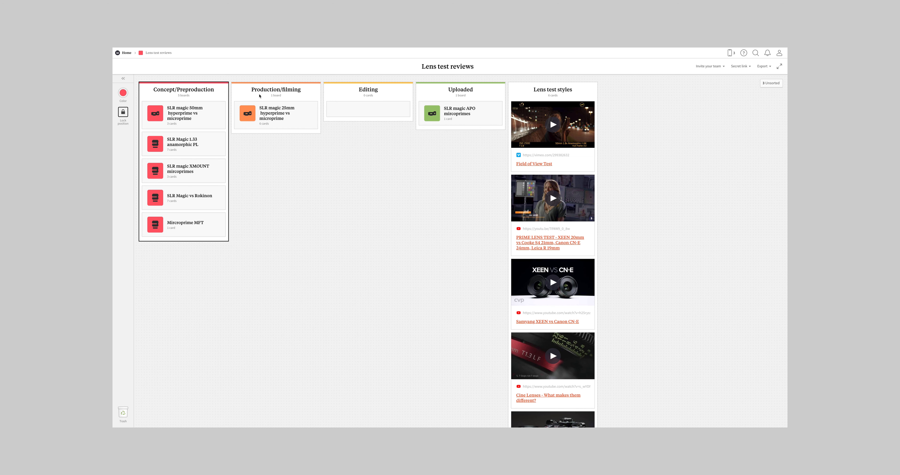
double_click(276, 89)
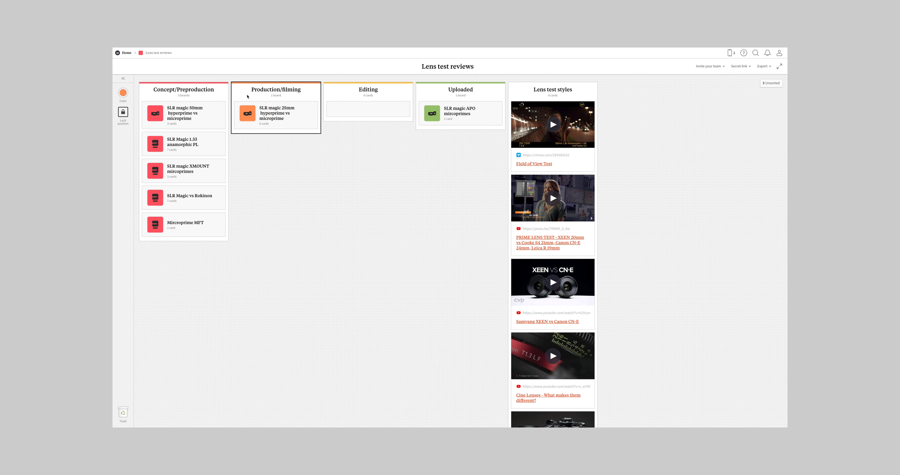
mouse_move(267, 109)
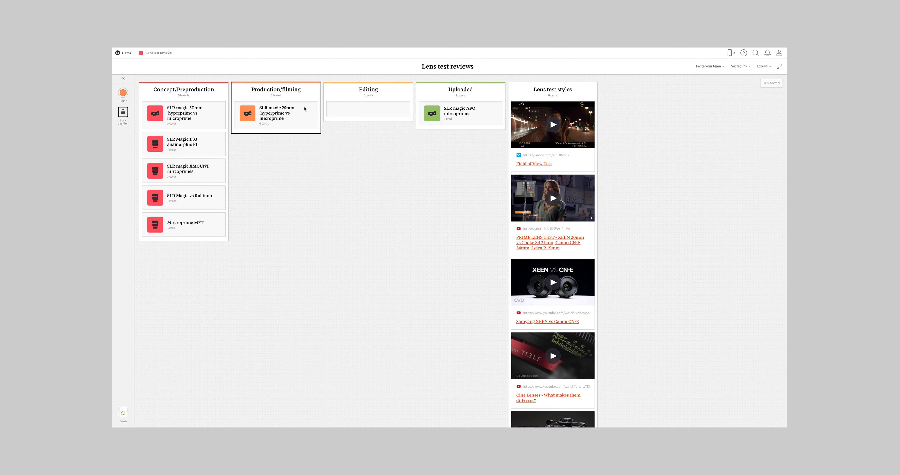
click(122, 78)
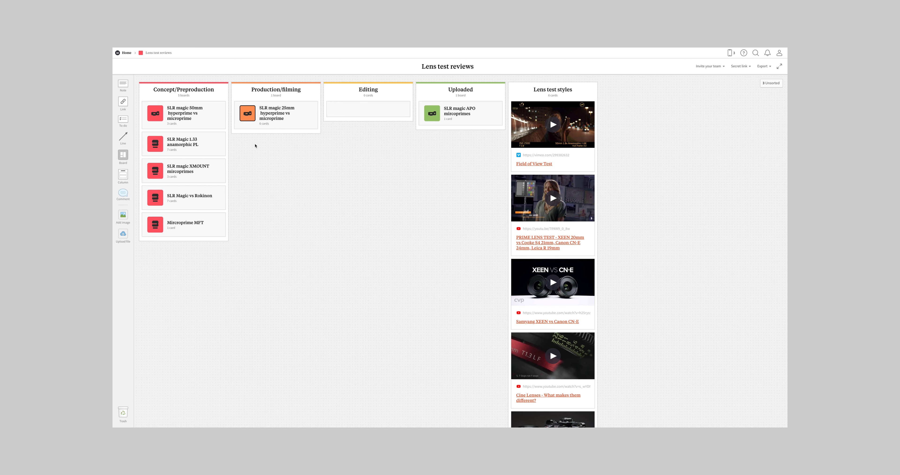
Open the SLR magic 25mm hyperprime vs microprime board and scroll through its script notes
click(277, 115)
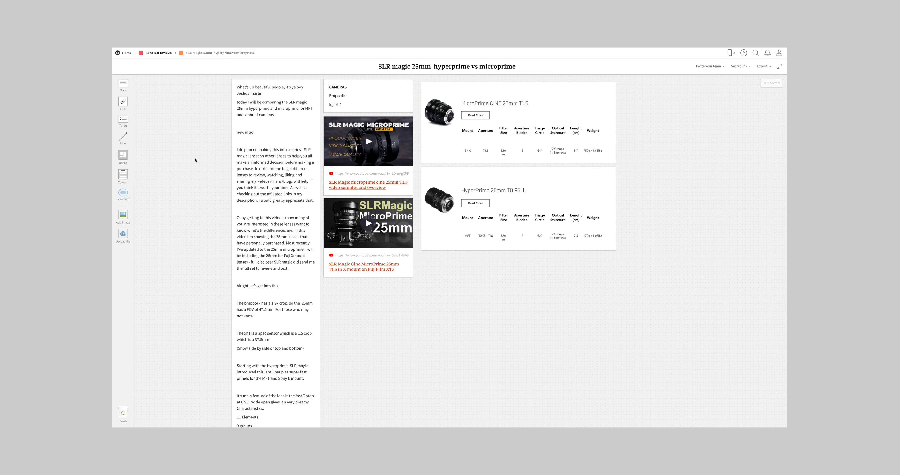
mouse_move(264, 212)
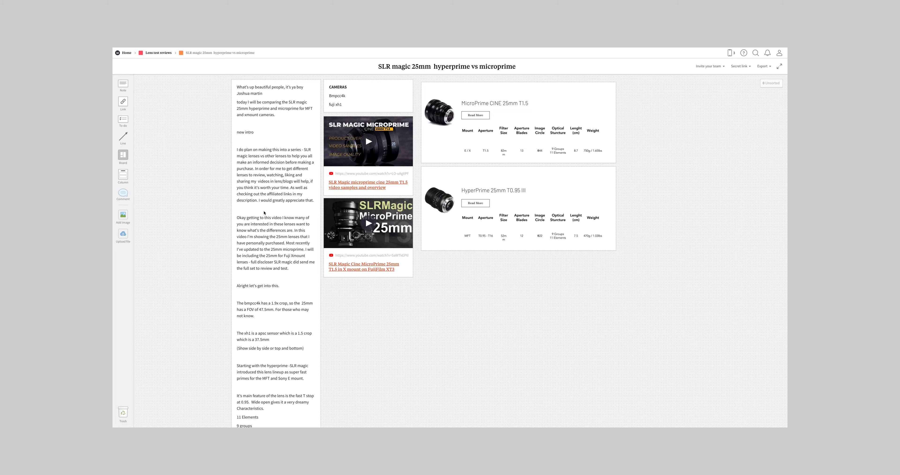
scroll(down, 3)
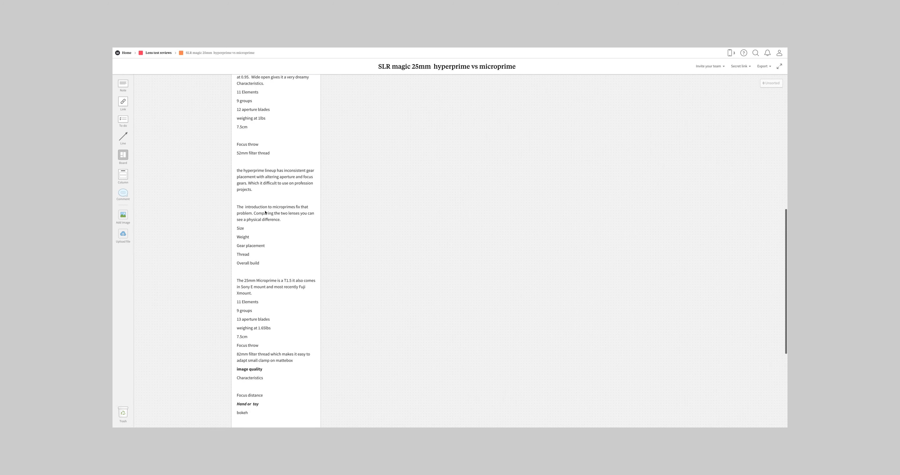
scroll(up, 3)
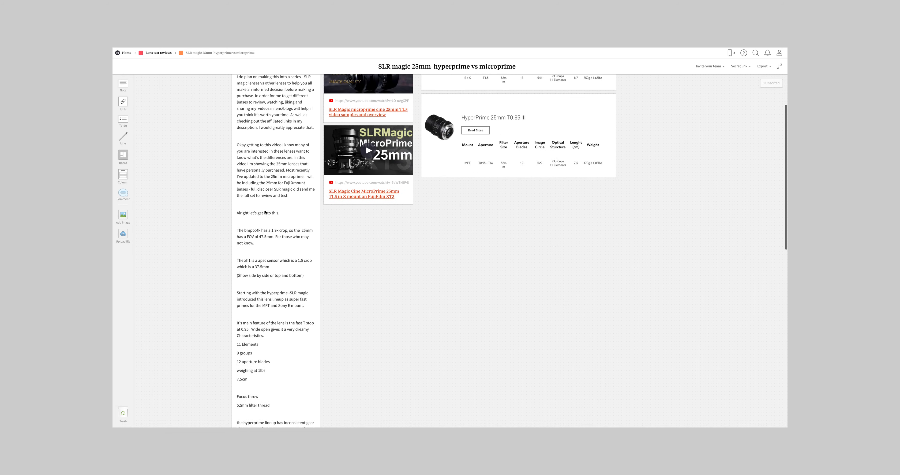
scroll(up, 3)
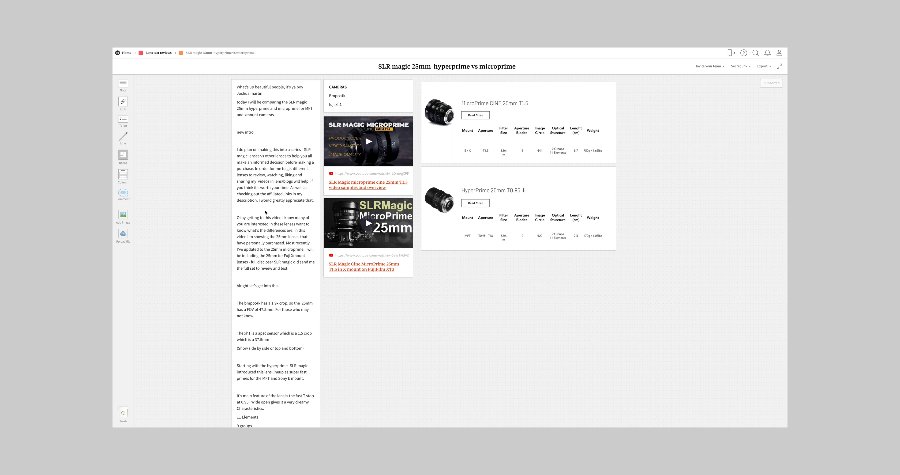
Navigate back via the Lens test reviews breadcrumb to the home board
click(158, 52)
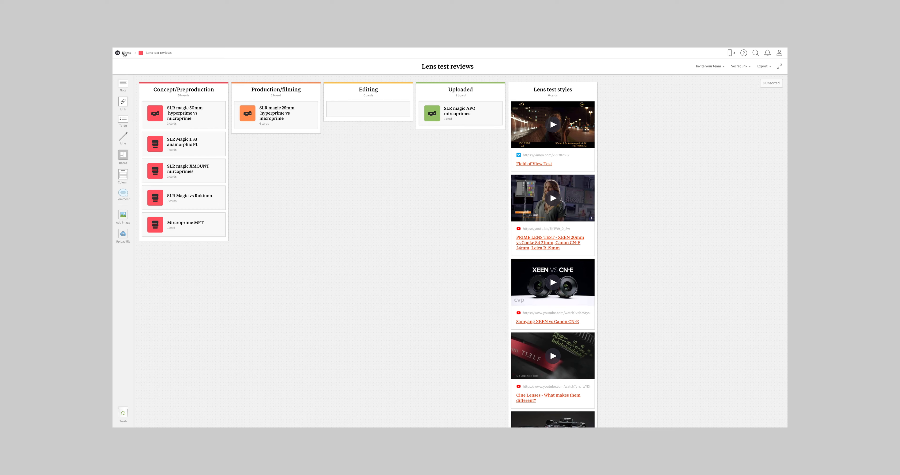
click(127, 53)
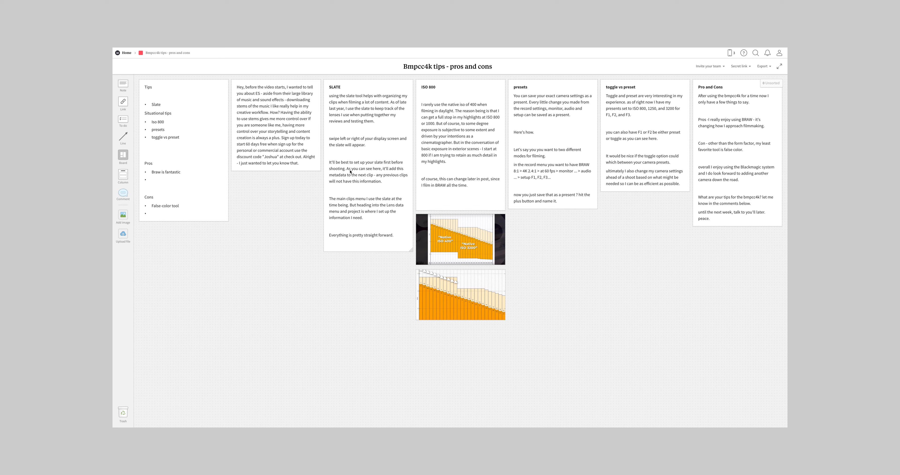
Return from the Bmpcc4k tips board to the home board via the Home breadcrumb
click(126, 52)
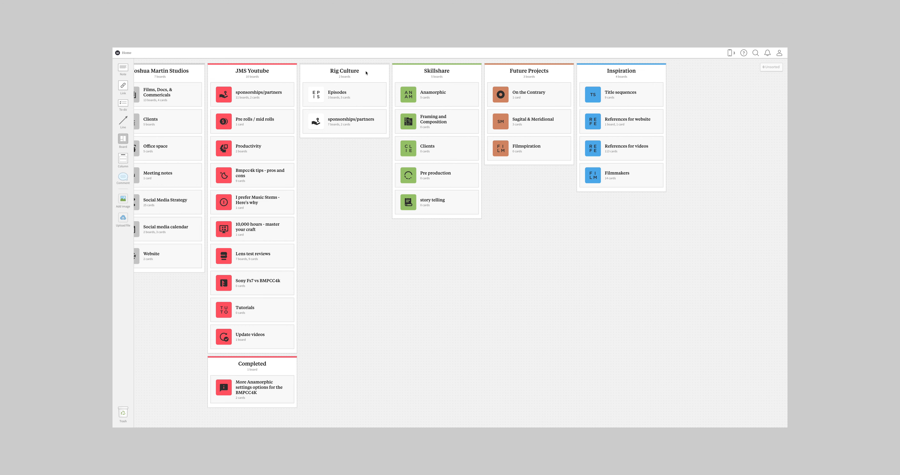
mouse_move(437, 92)
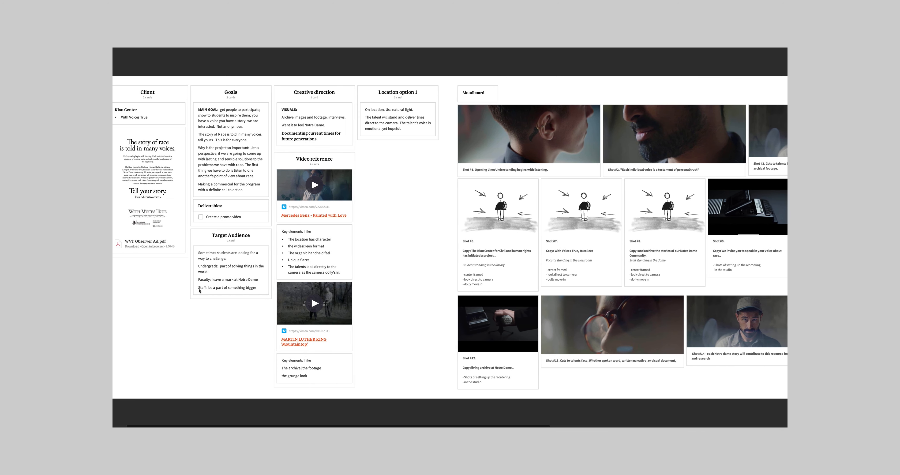
scroll(right, 3)
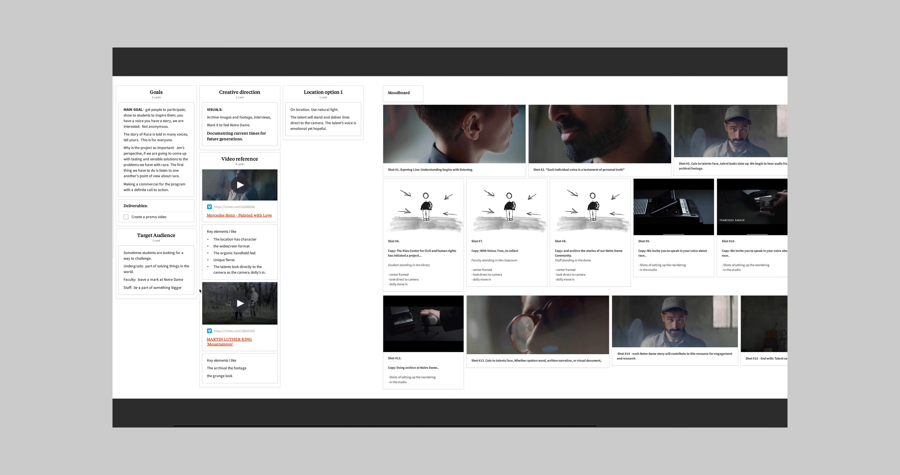
scroll(right, 3)
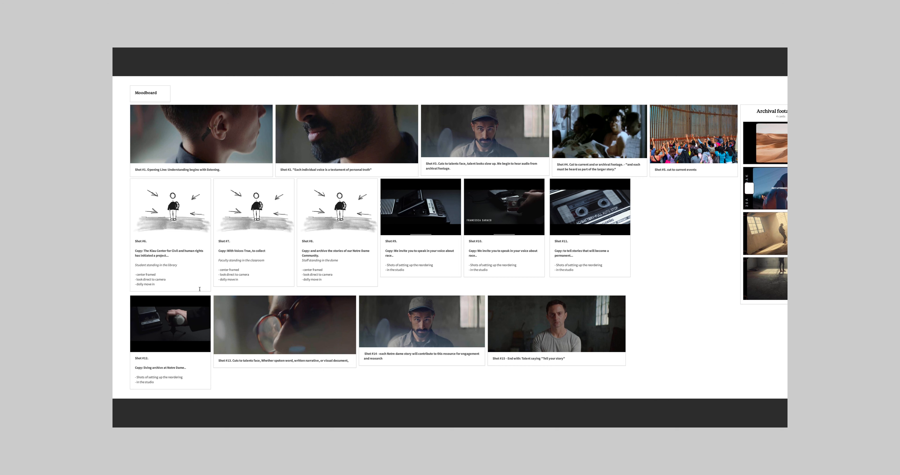
mouse_move(215, 289)
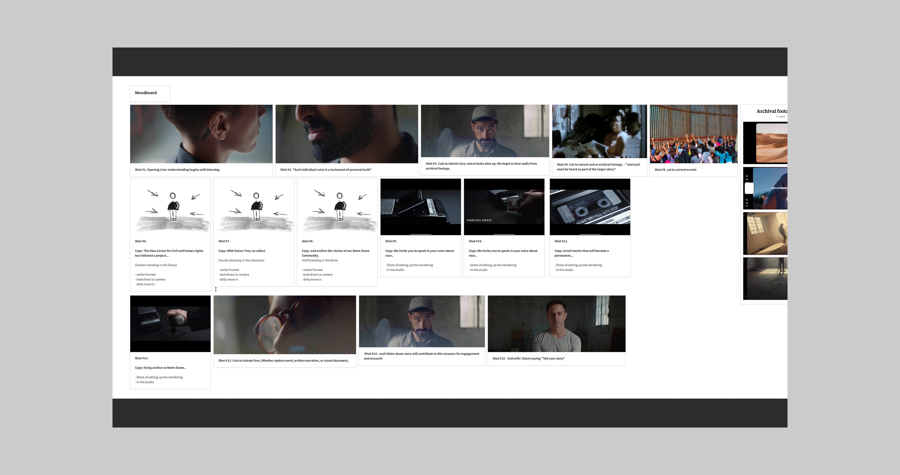